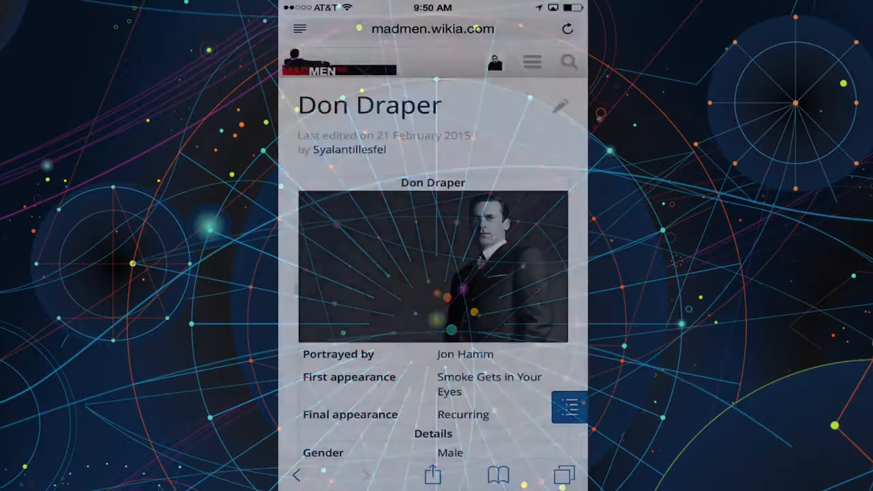
- Switch the Don Draper article from the mobile layout to the full desktop site via the footer link
{"action": "scroll", "scroll_direction": "down", "scroll_amount": 3}
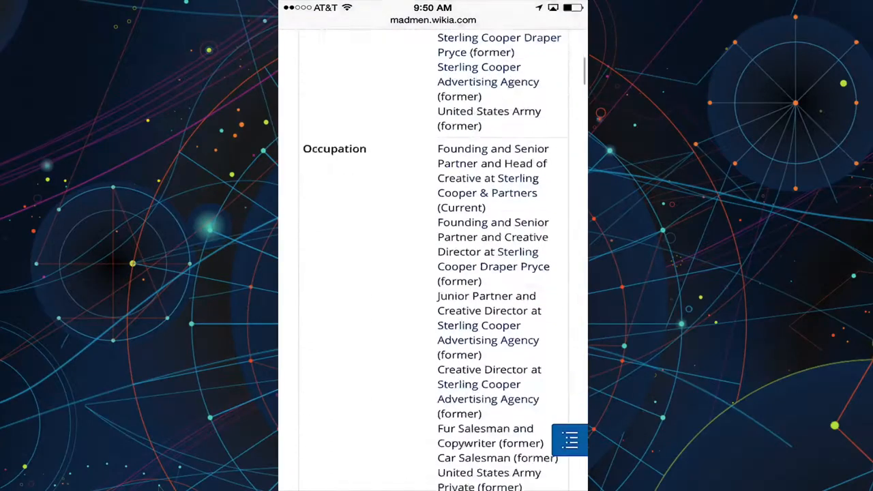
{"action": "scroll", "scroll_direction": "up", "scroll_amount": 3}
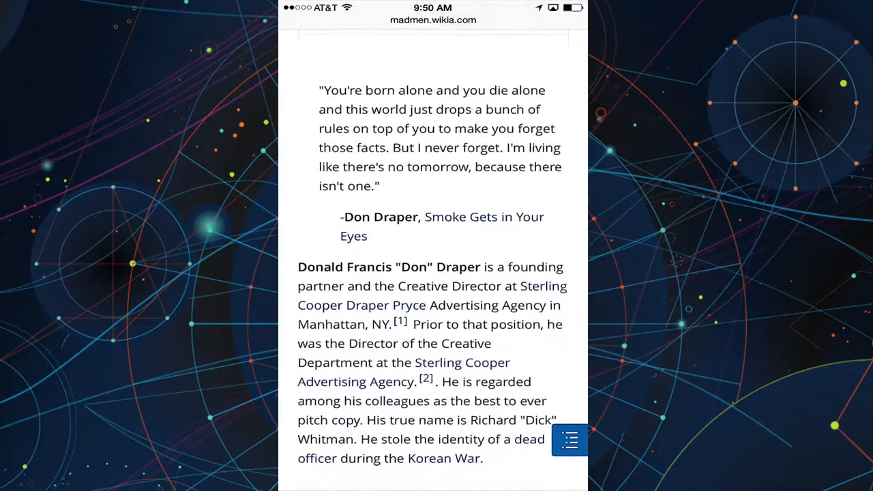
{"action": "left_click", "coordinate": [570, 440]}
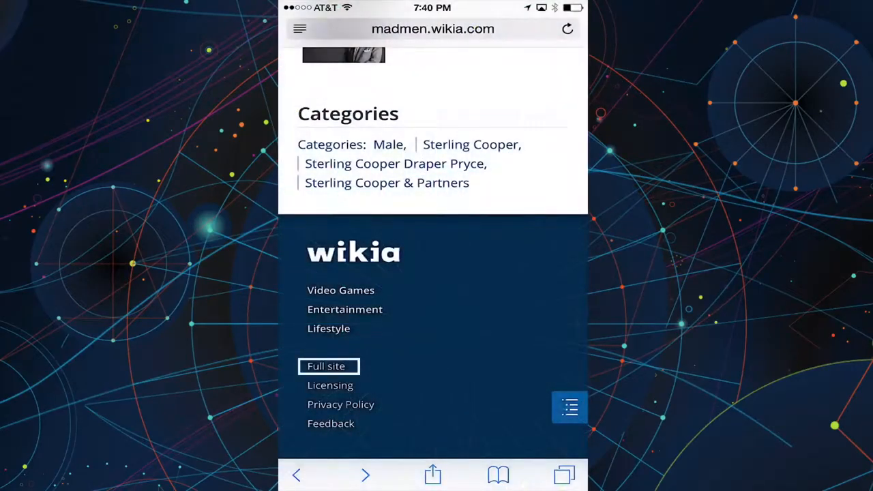
{"action": "left_click", "coordinate": [327, 365]}
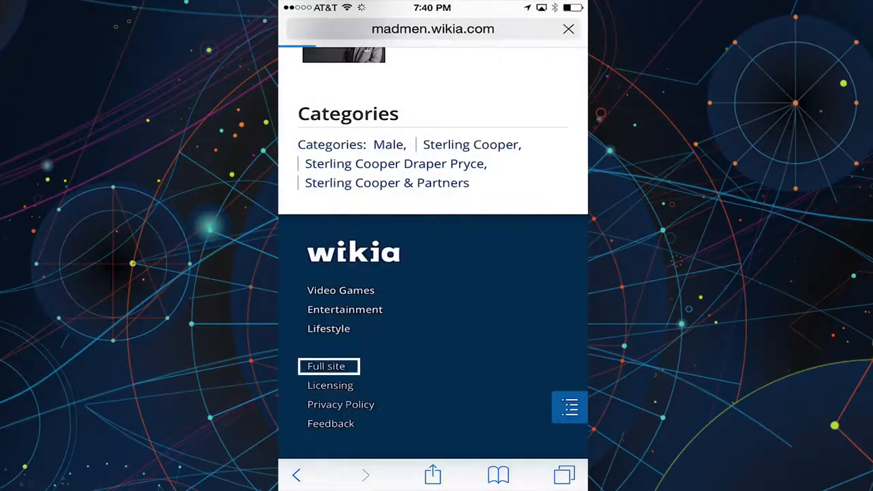
{"action": "left_click", "coordinate": [326, 366]}
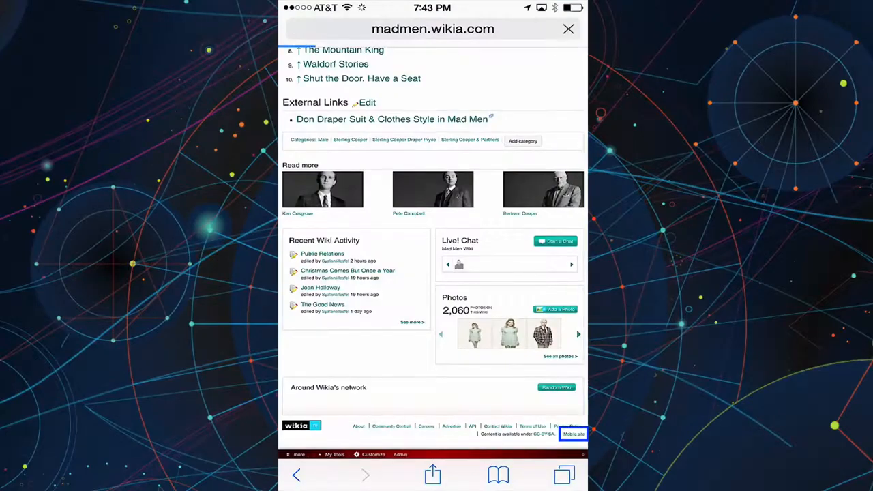
{"action": "left_click", "coordinate": [573, 434]}
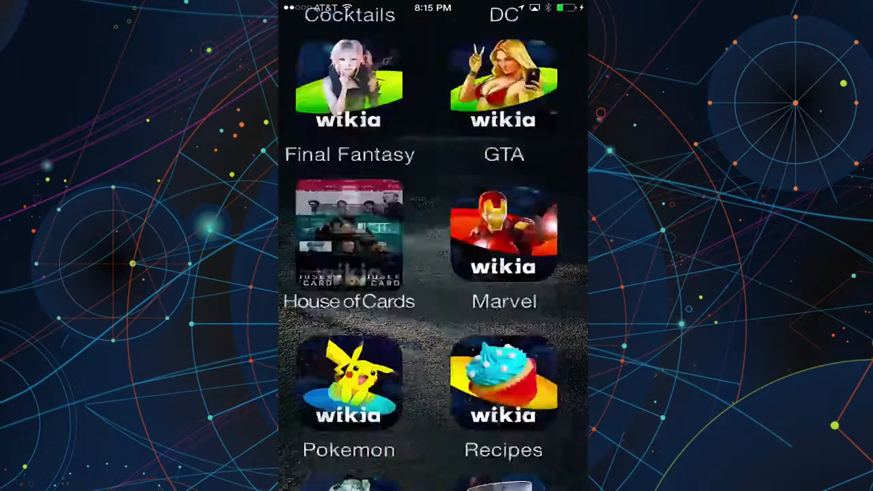
- Launch the House of Cards app and reach the Main Characters page under Top Picks
{"action": "left_click", "coordinate": [349, 232]}
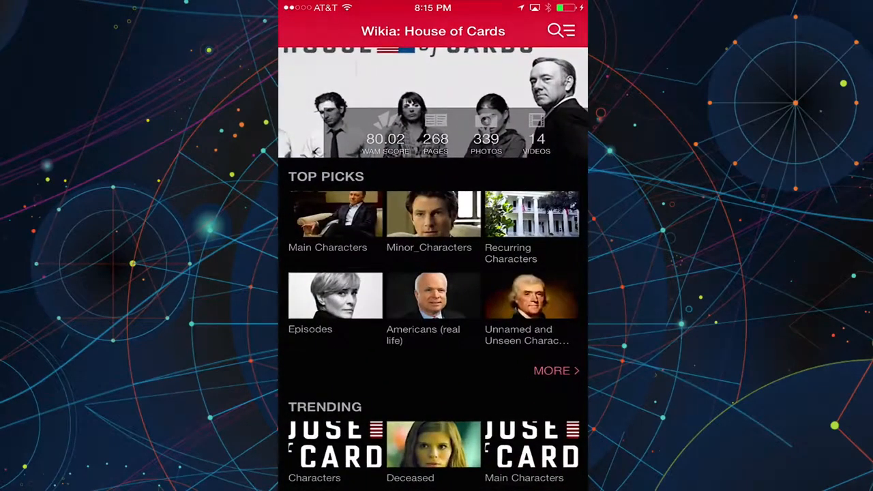
{"action": "scroll", "scroll_direction": "down", "scroll_amount": 3}
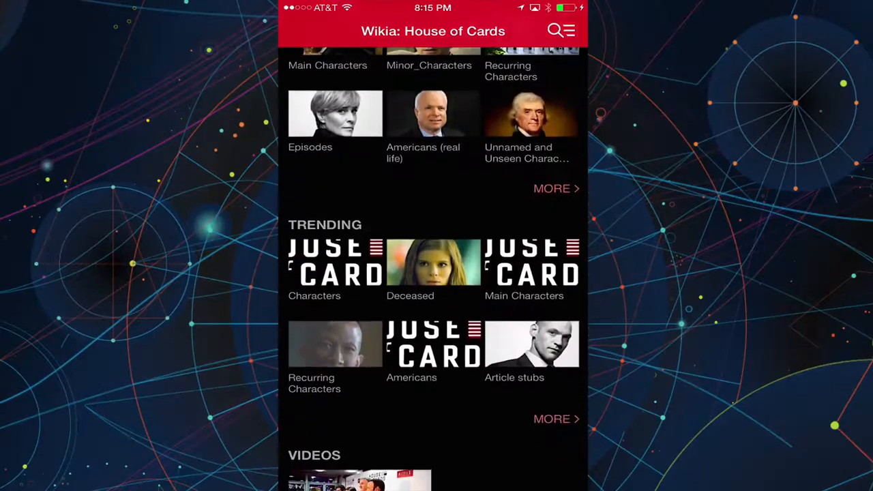
{"action": "scroll", "scroll_direction": "down", "scroll_amount": 3}
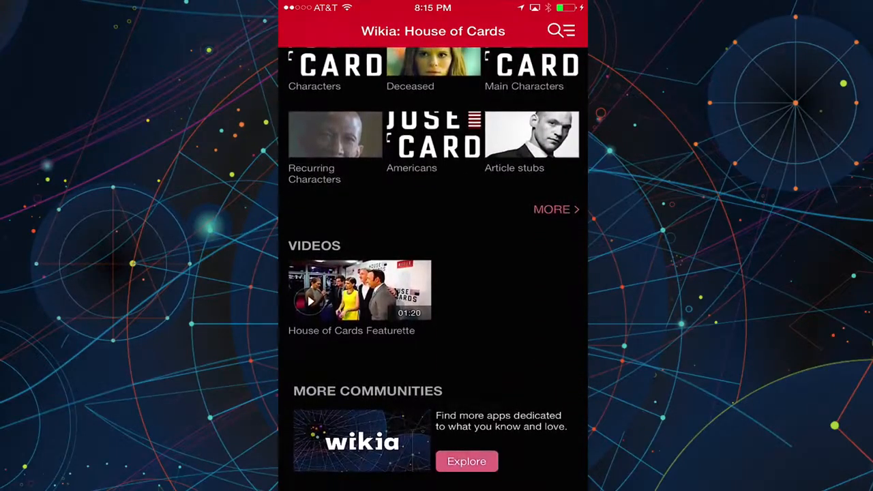
{"action": "scroll", "scroll_direction": "down", "scroll_amount": 3}
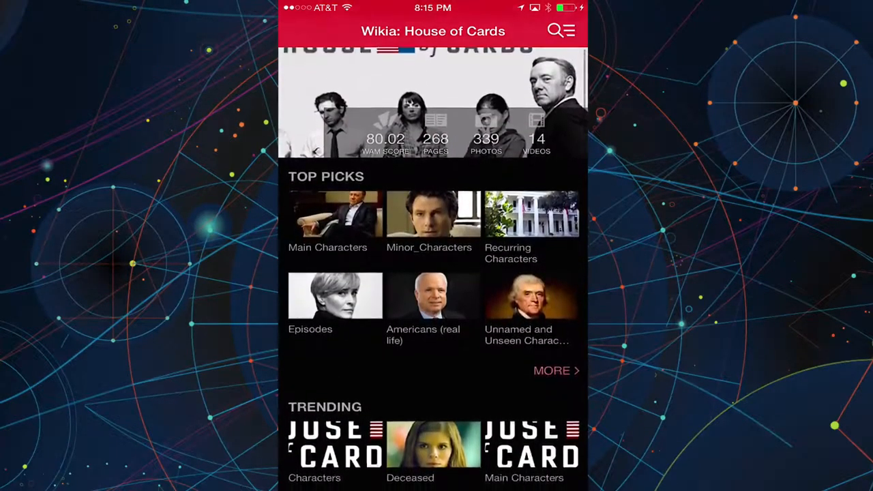
{"action": "left_click", "coordinate": [334, 225]}
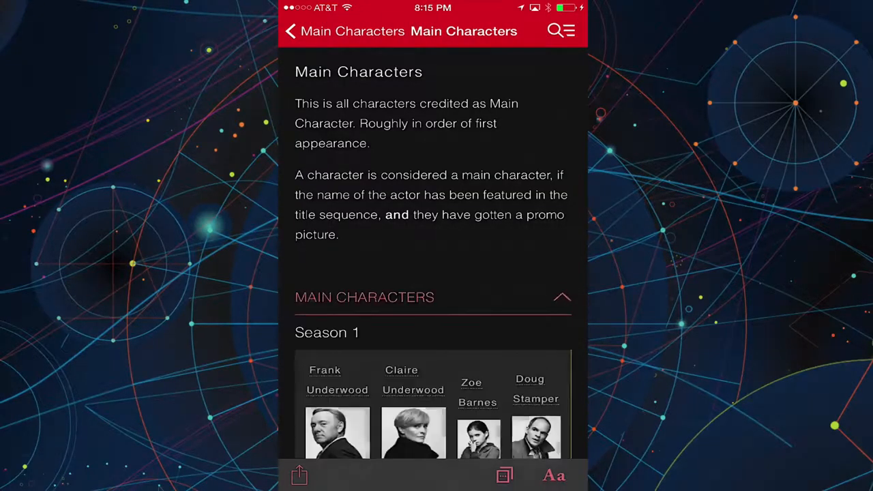
- View Frank Underwood's character article from the Main Characters list
{"action": "scroll", "scroll_direction": "down", "scroll_amount": 3}
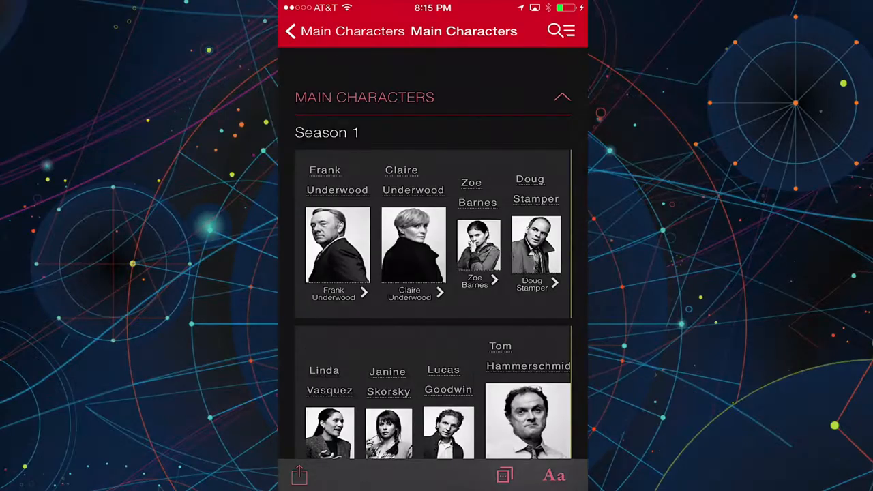
{"action": "left_click", "coordinate": [337, 246]}
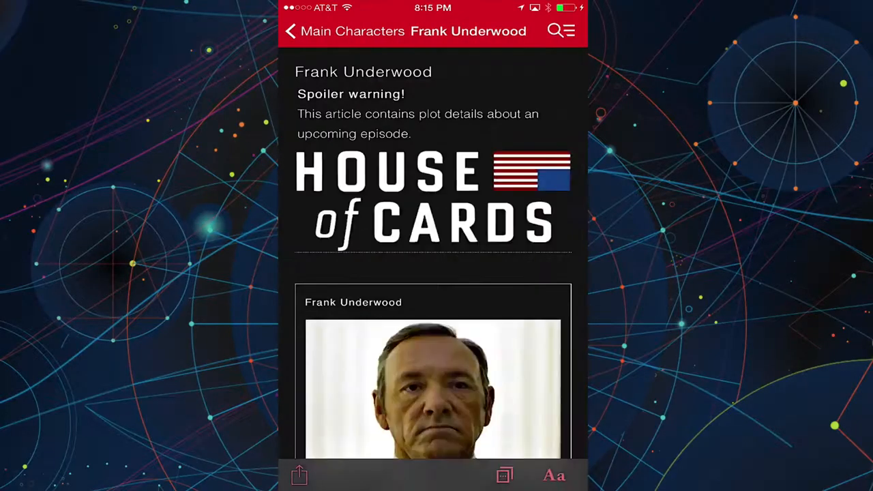
{"action": "scroll", "scroll_direction": "down", "scroll_amount": 3}
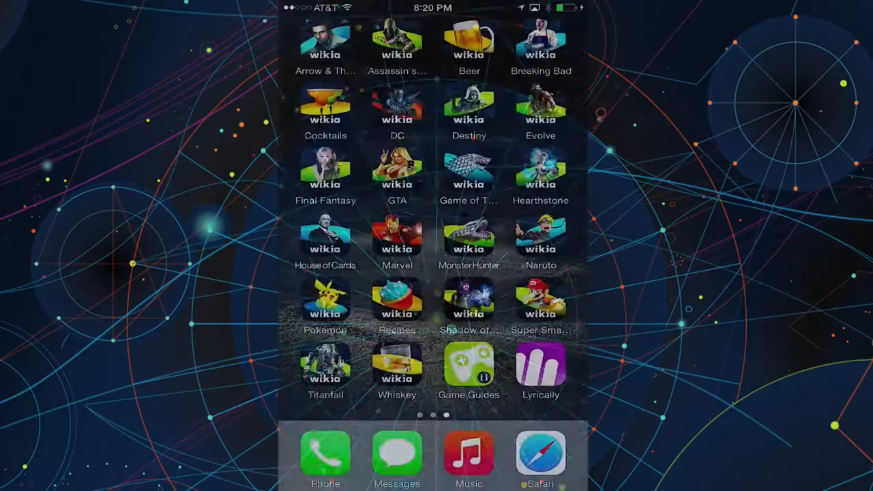
- Launch Game Guides and browse its communities, videos and recent game releases feed
{"action": "left_click", "coordinate": [470, 369]}
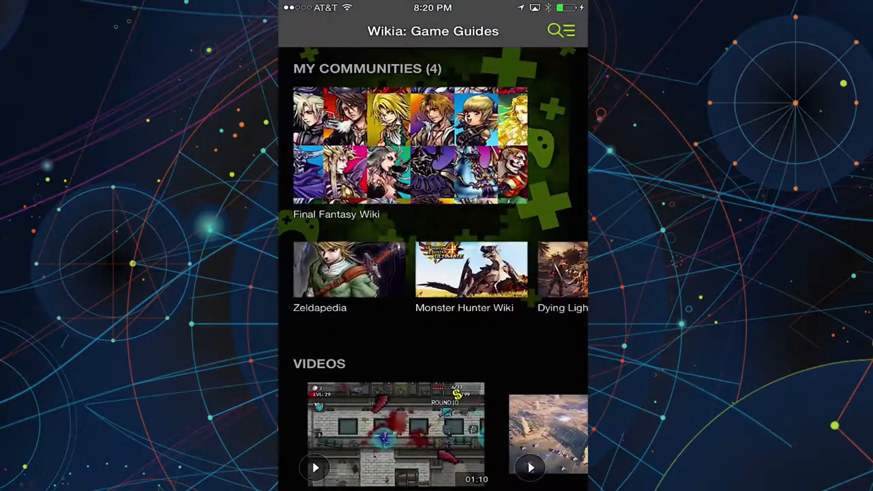
{"action": "scroll", "scroll_direction": "down", "scroll_amount": 3}
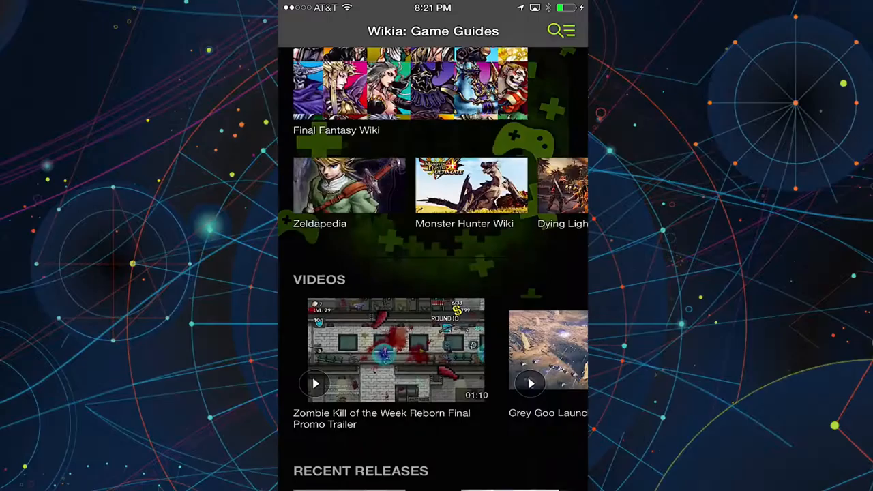
{"action": "scroll", "scroll_direction": "down", "scroll_amount": 3}
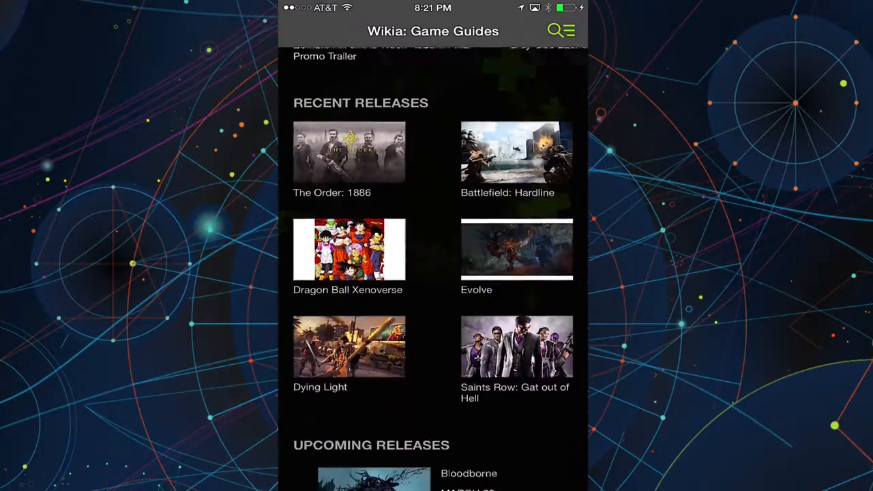
{"action": "scroll", "scroll_direction": "down", "scroll_amount": 3}
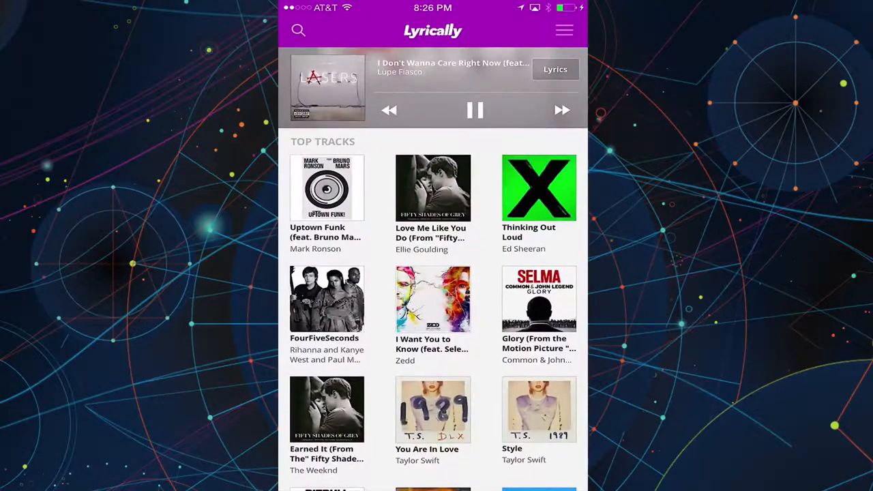
- Browse Lyrically's Top Tracks list while the Lupe Fiasco song plays, then return to the top
{"action": "scroll", "scroll_direction": "down", "scroll_amount": 3}
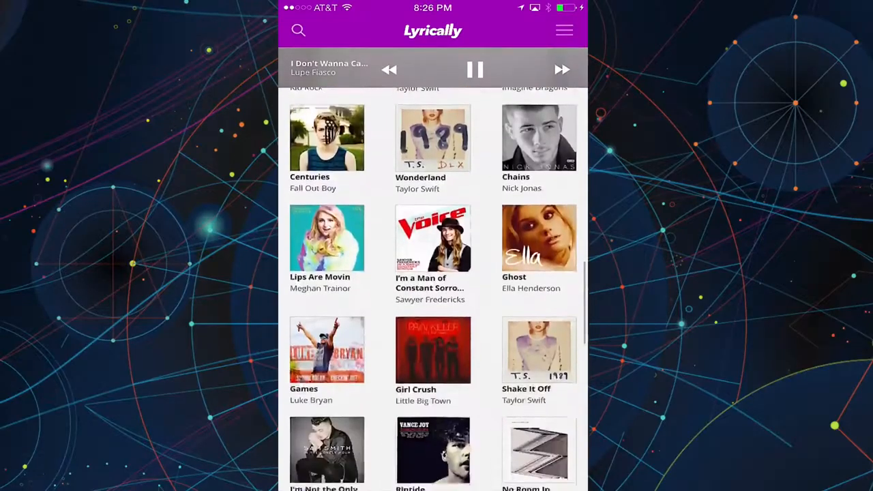
{"action": "scroll", "scroll_direction": "down", "scroll_amount": 3}
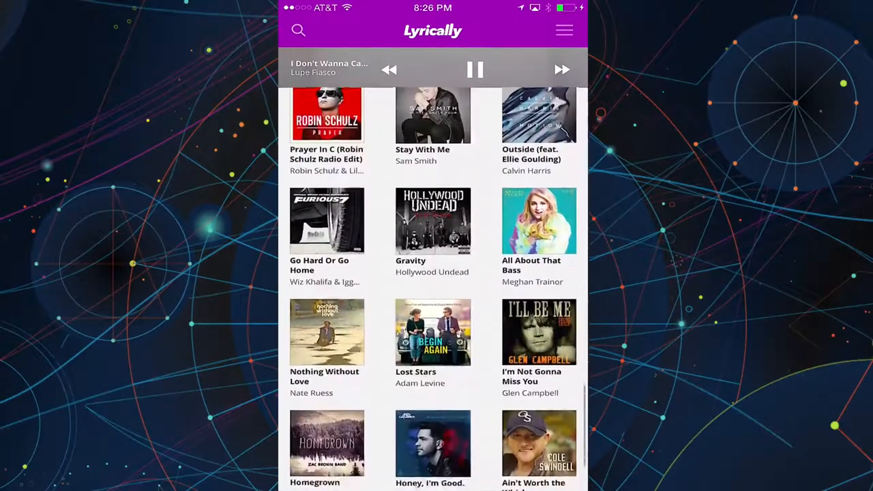
{"action": "scroll", "scroll_direction": "down", "scroll_amount": 3}
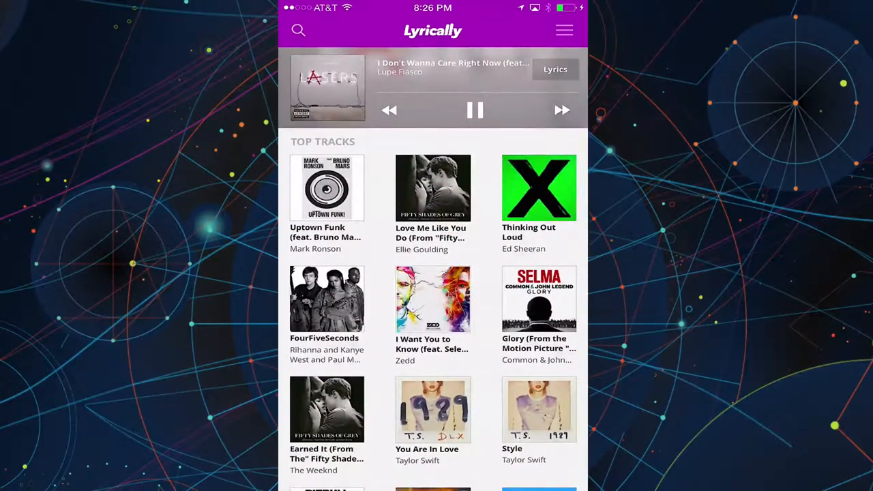
{"action": "left_click", "coordinate": [555, 68]}
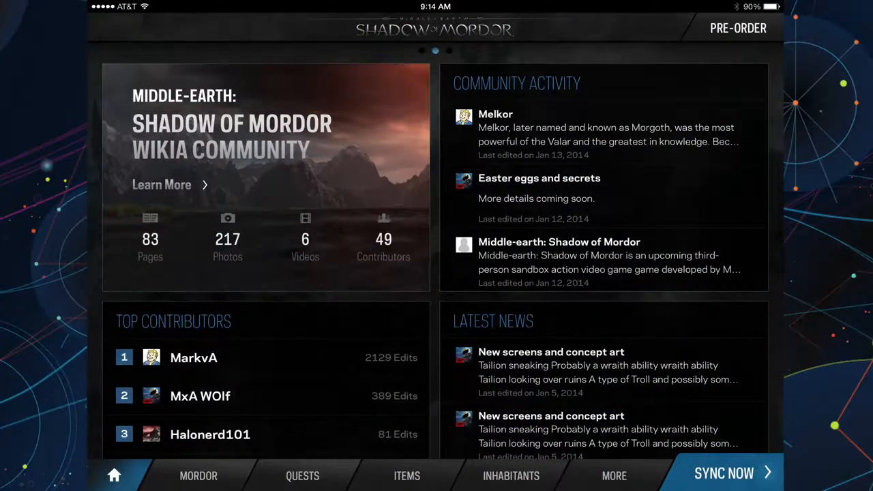
- View the Shadow of Mordor community dashboard with page, photo, video and contributor counts
{"action": "left_click", "coordinate": [725, 472]}
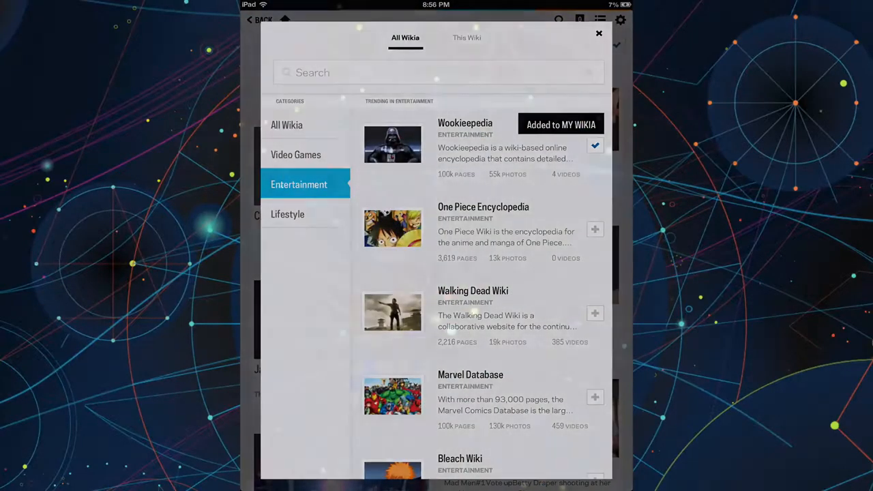
- Search the Mad Men wiki for 'megan', listing Megan Draper articles
{"action": "type", "text": "megan"}
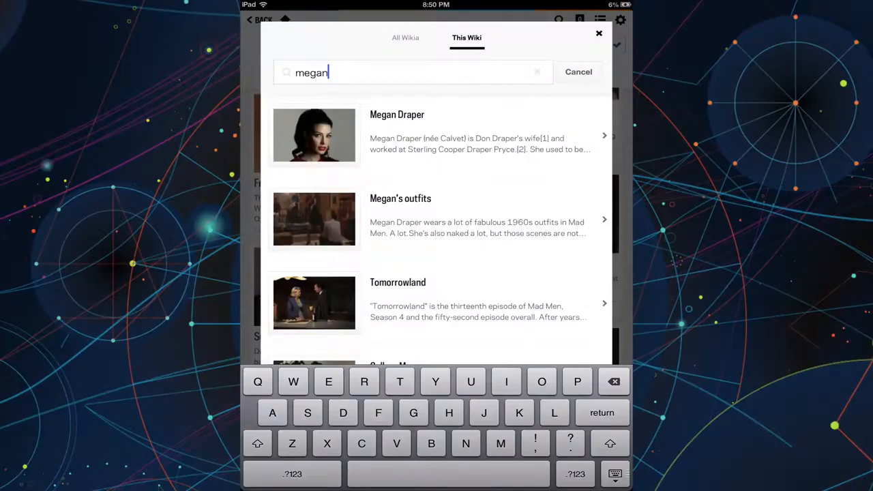